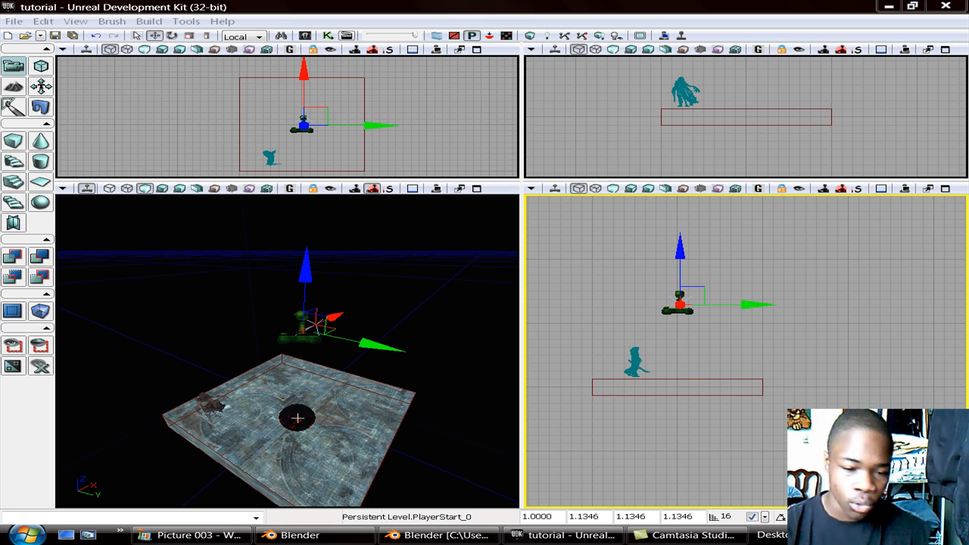
mouse_move(214, 452)
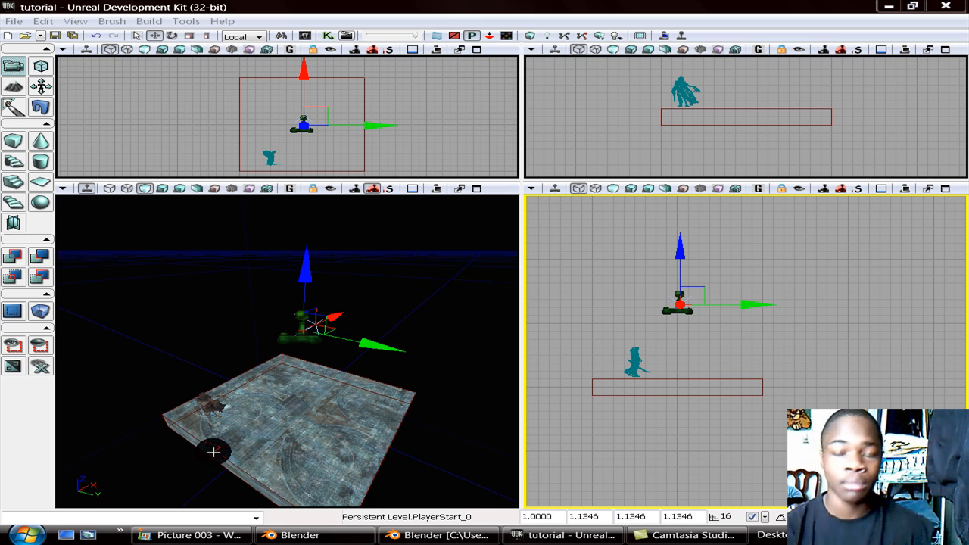
mouse_move(221, 403)
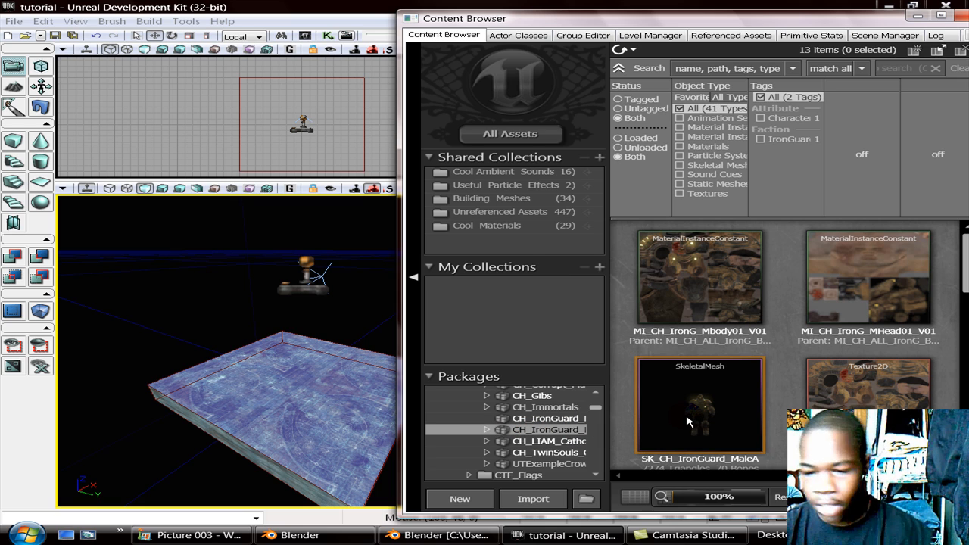
Find SK_CH_IronGuard_MaleA in the asset grid and place it on the floor slab.
click(869, 281)
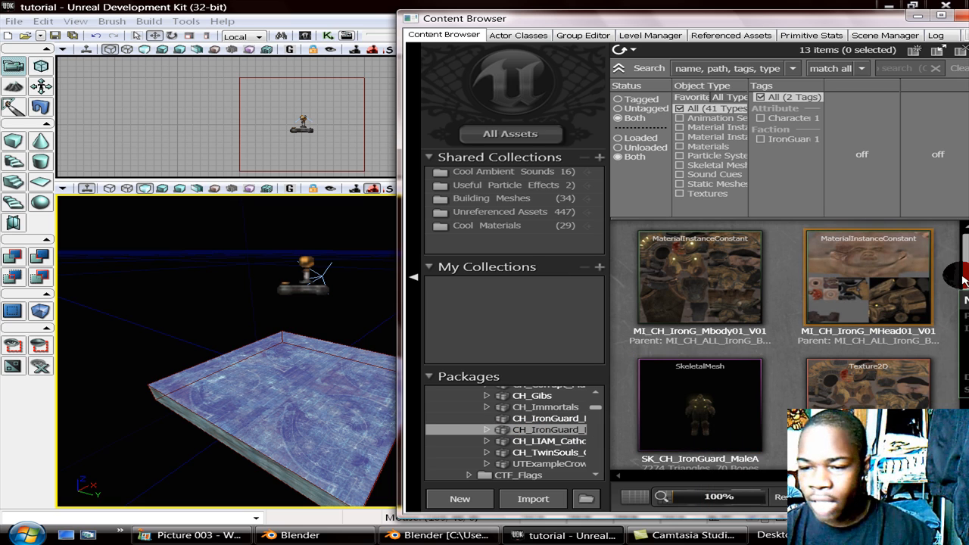
scroll(down, 3)
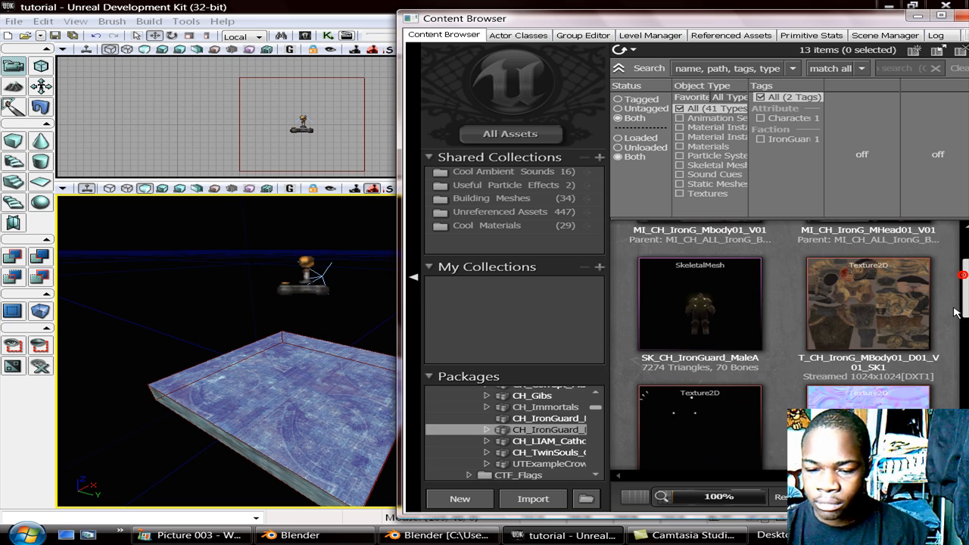
scroll(down, 3)
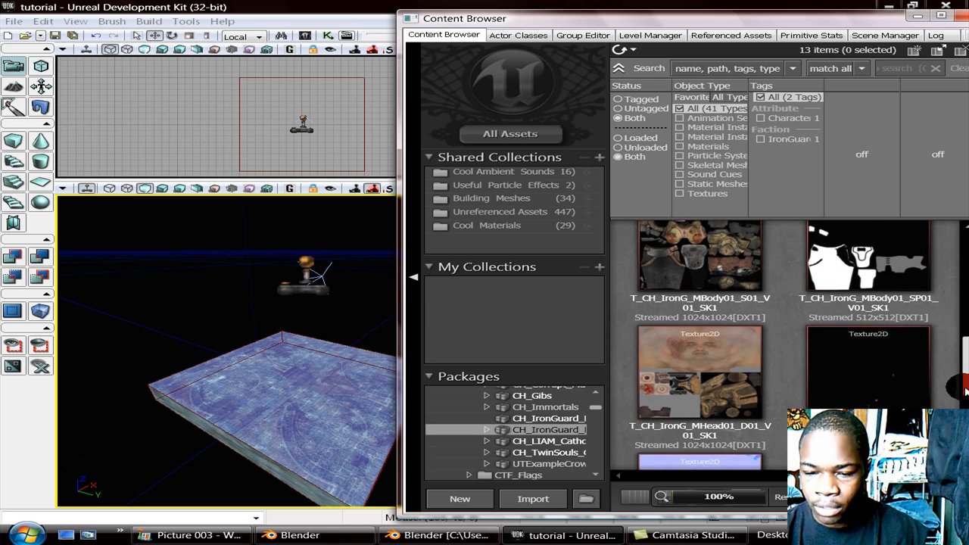
scroll(down, 3)
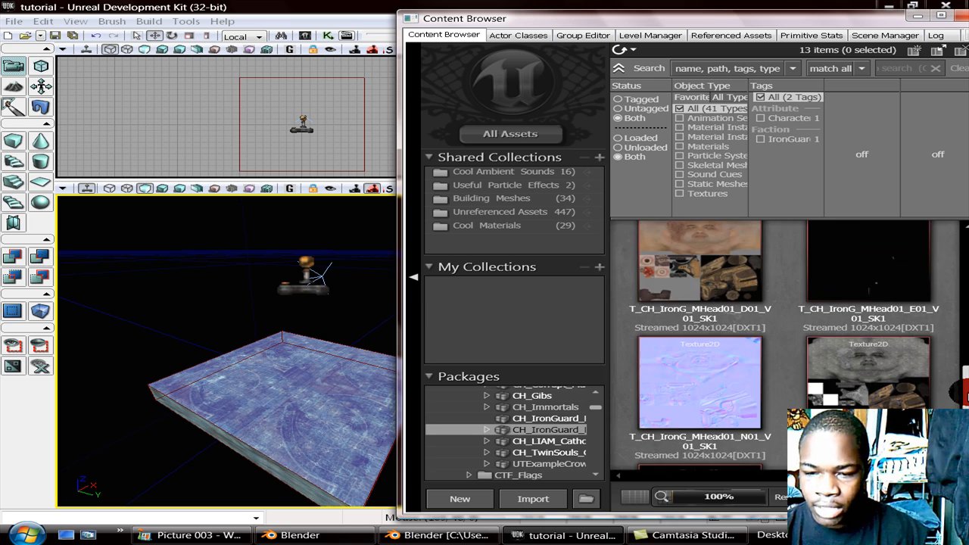
scroll(down, 3)
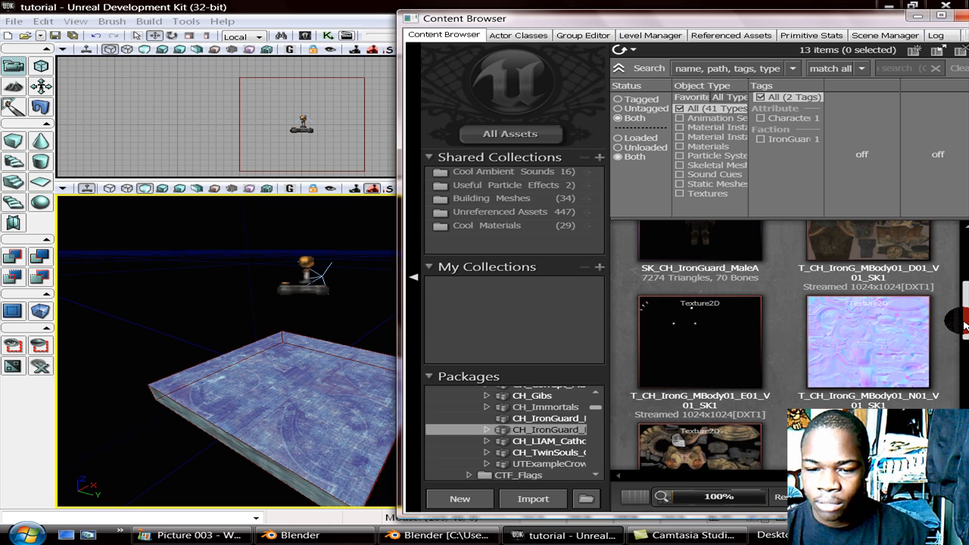
scroll(up, 3)
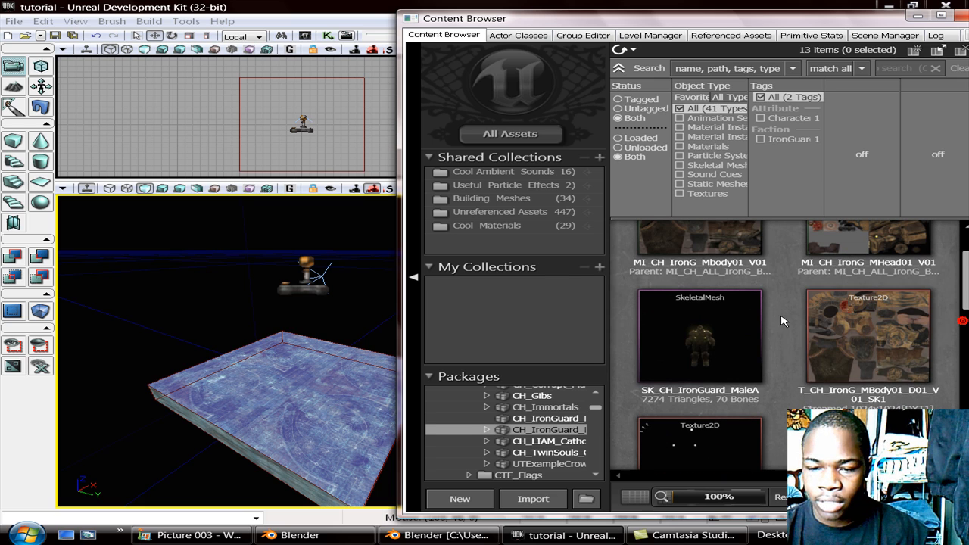
click(699, 337)
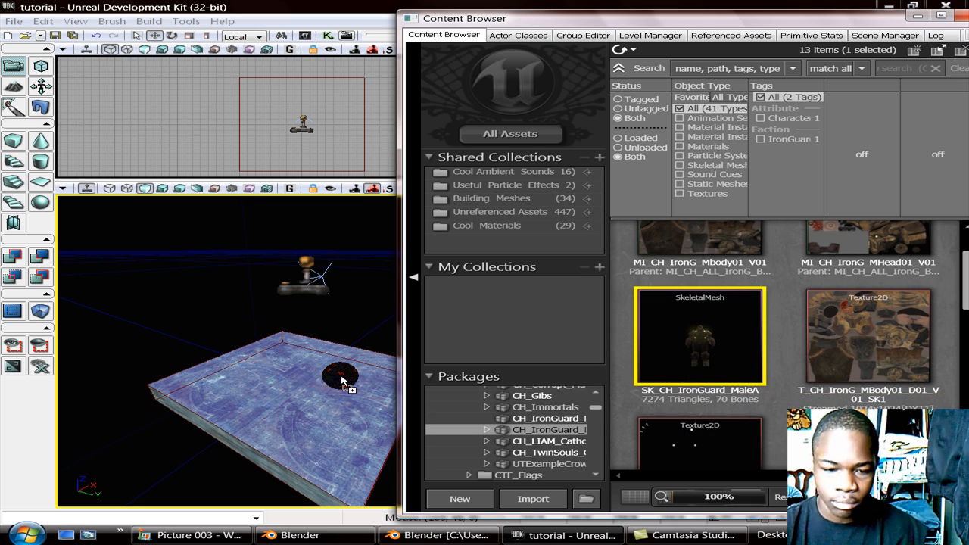
click(341, 375)
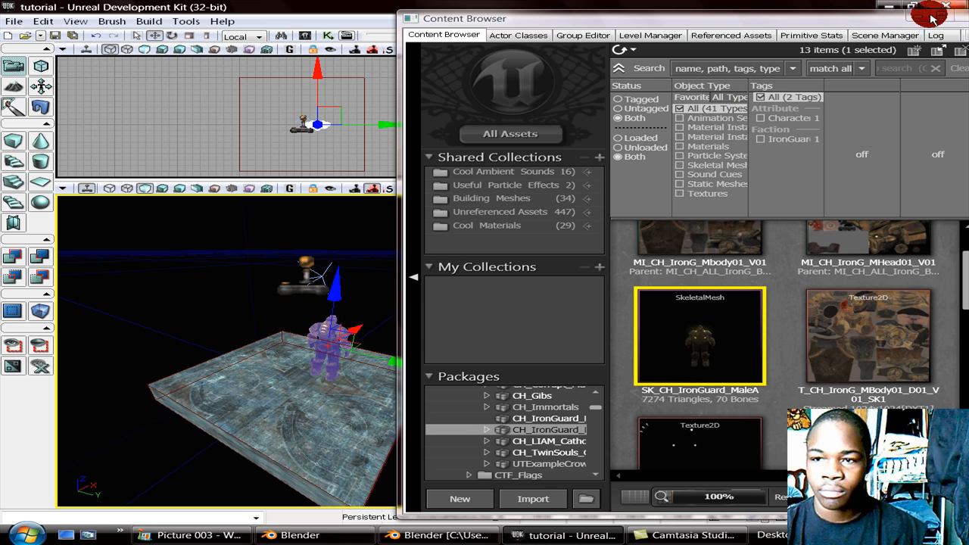
Close the Content Browser and move the Iron Guard to the floor's left corner, adjusting its height.
click(933, 19)
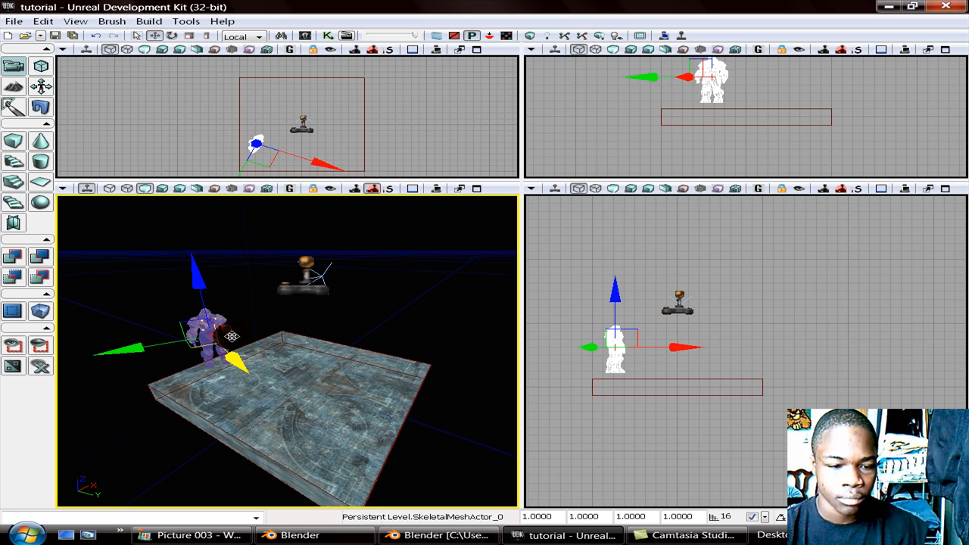
drag(212, 337, 235, 356)
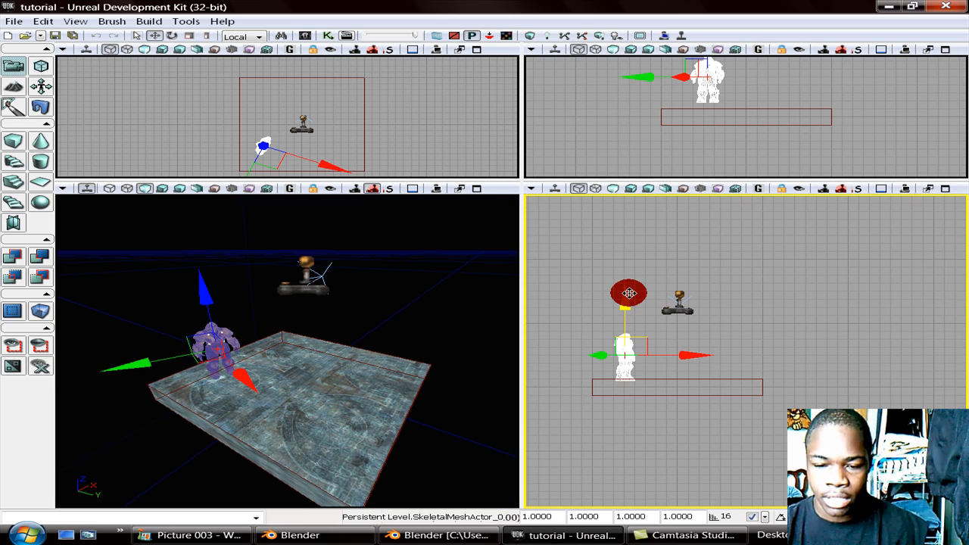
drag(629, 293, 572, 360)
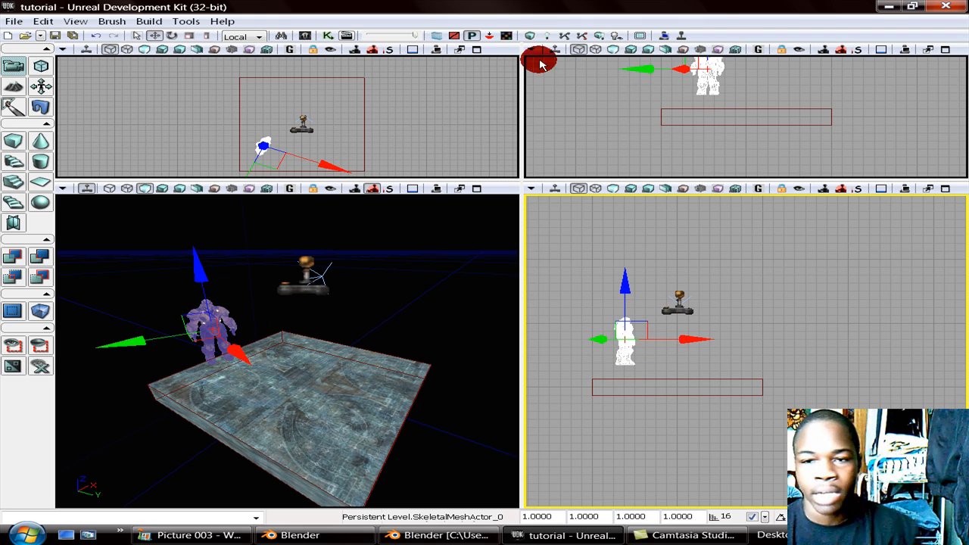
mouse_move(451, 257)
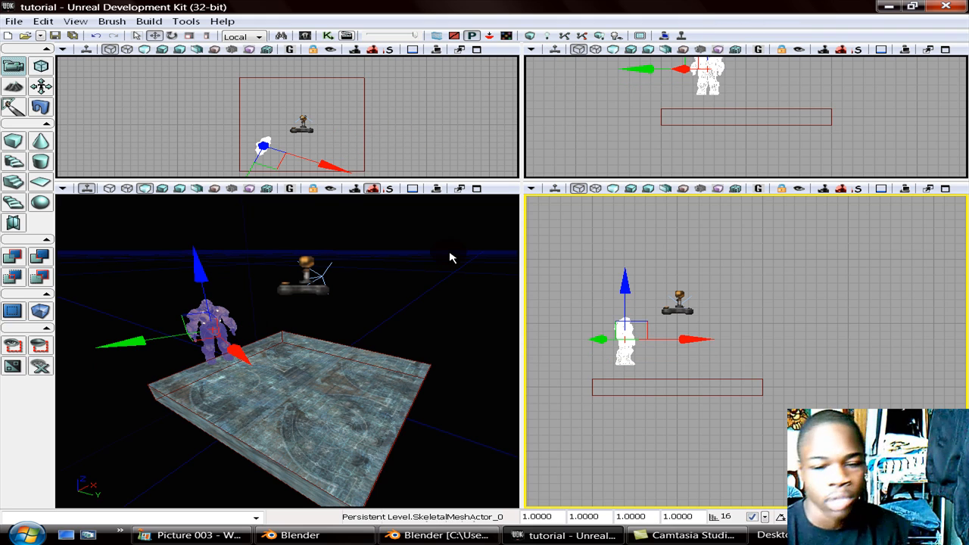
Add a point light, raise it above the floor, and convert it to a dominant light.
click(625, 326)
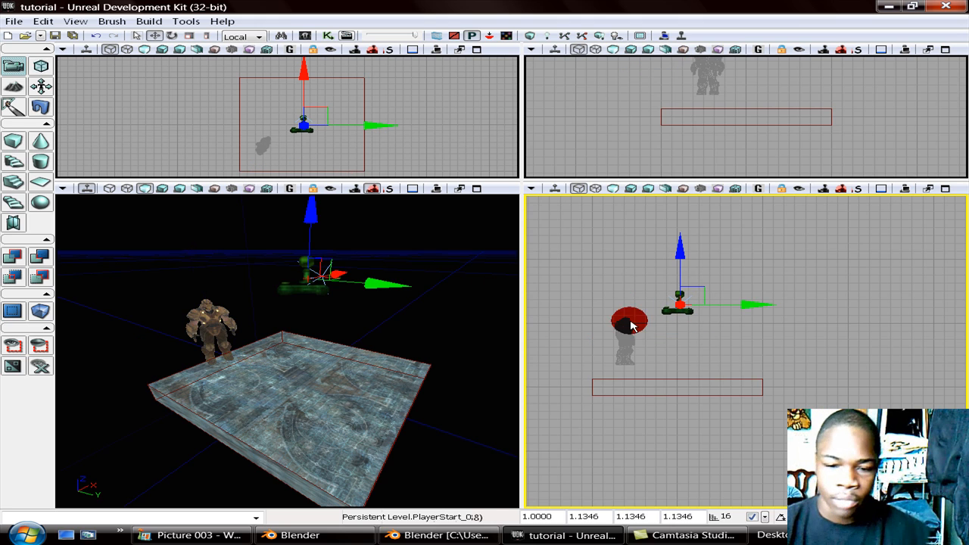
click(272, 378)
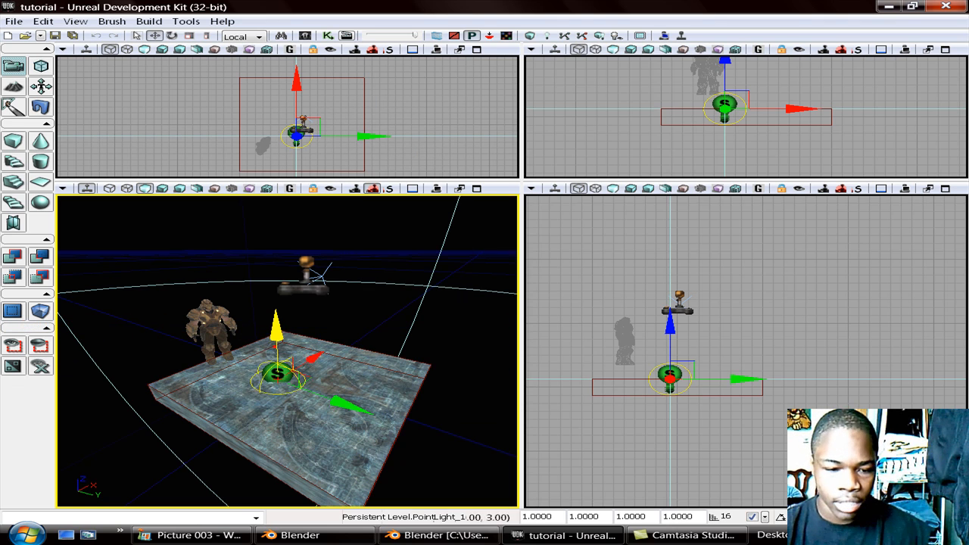
drag(276, 375, 273, 253)
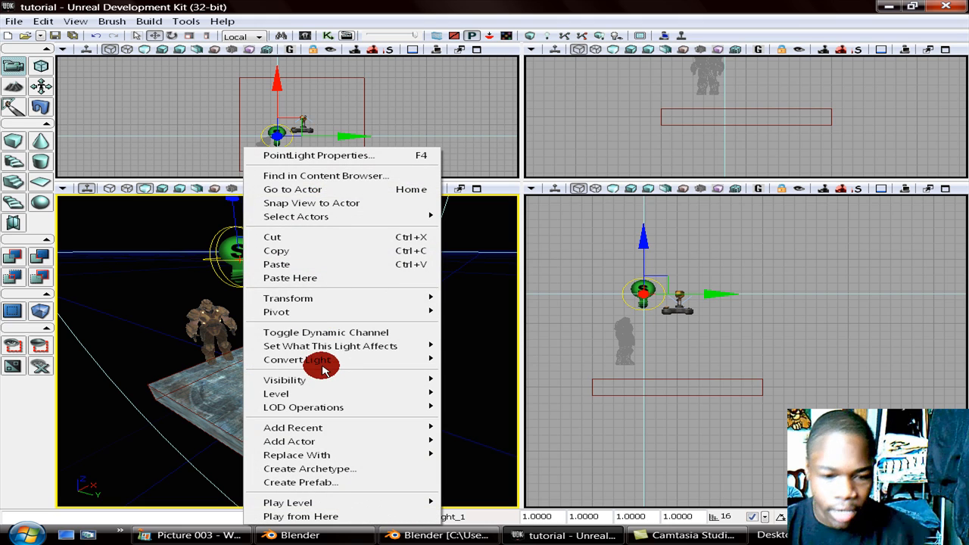
mouse_move(297, 360)
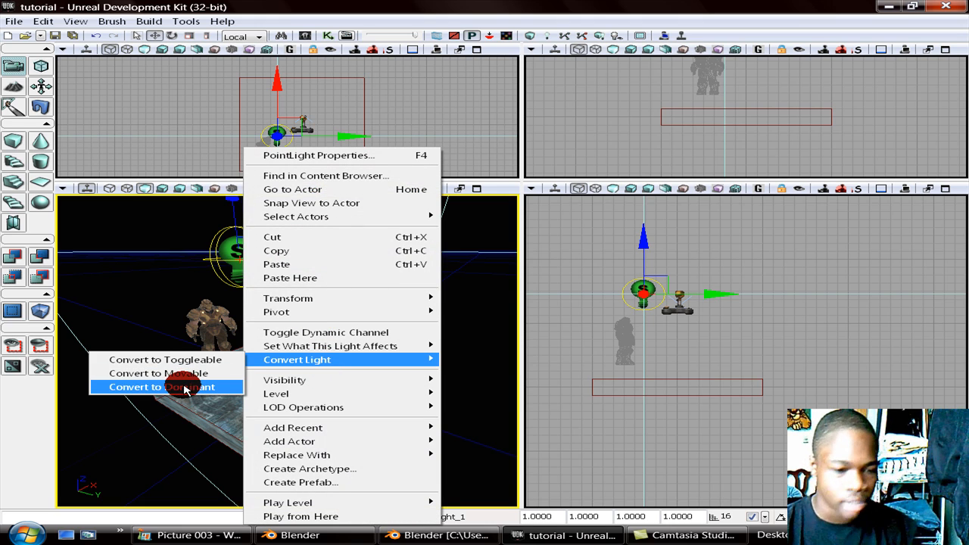
click(160, 387)
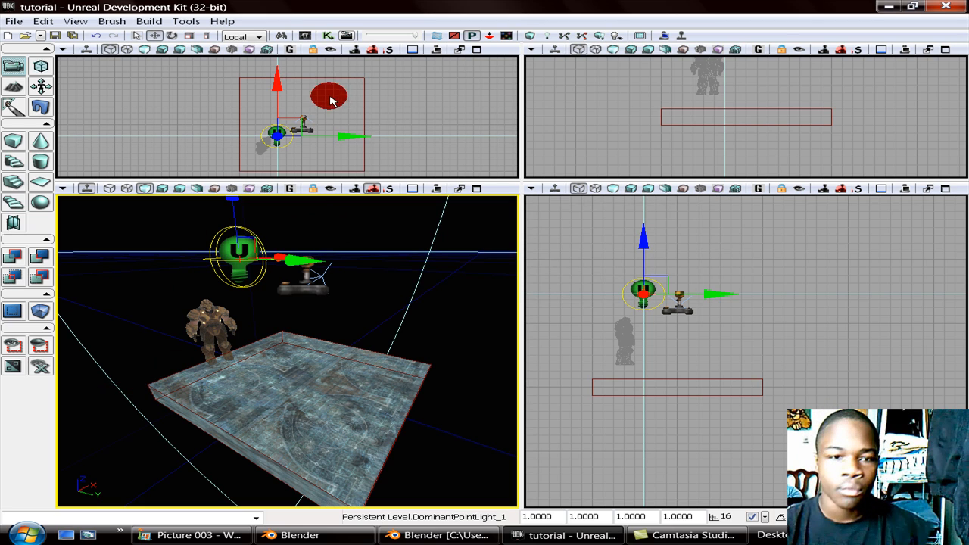
mouse_move(676, 36)
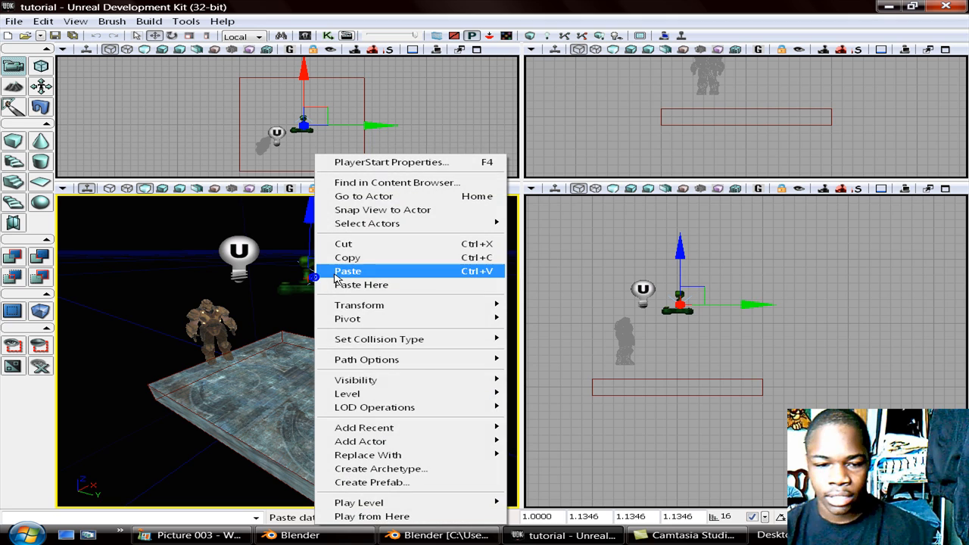
Move the static point light to the right of the PlayerStart, then deselect it.
click(360, 442)
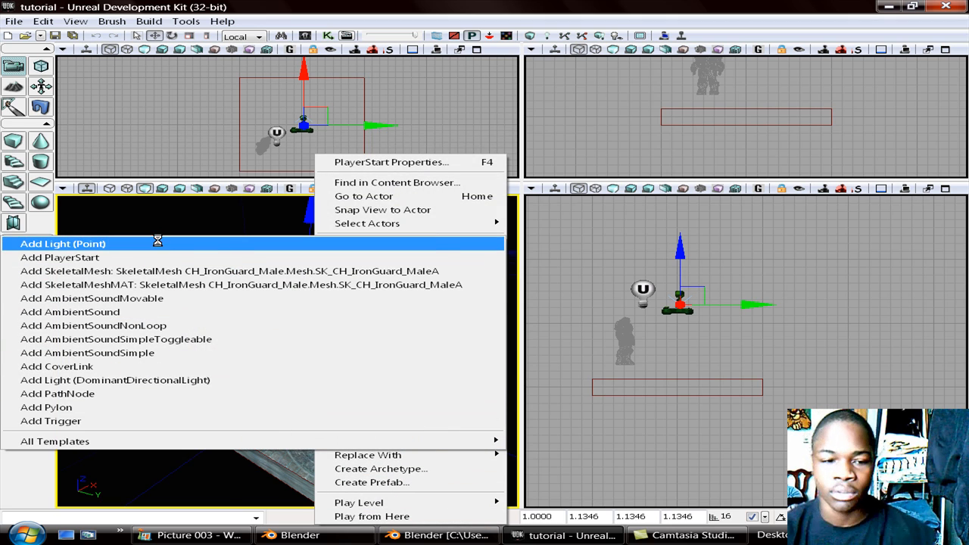
click(63, 243)
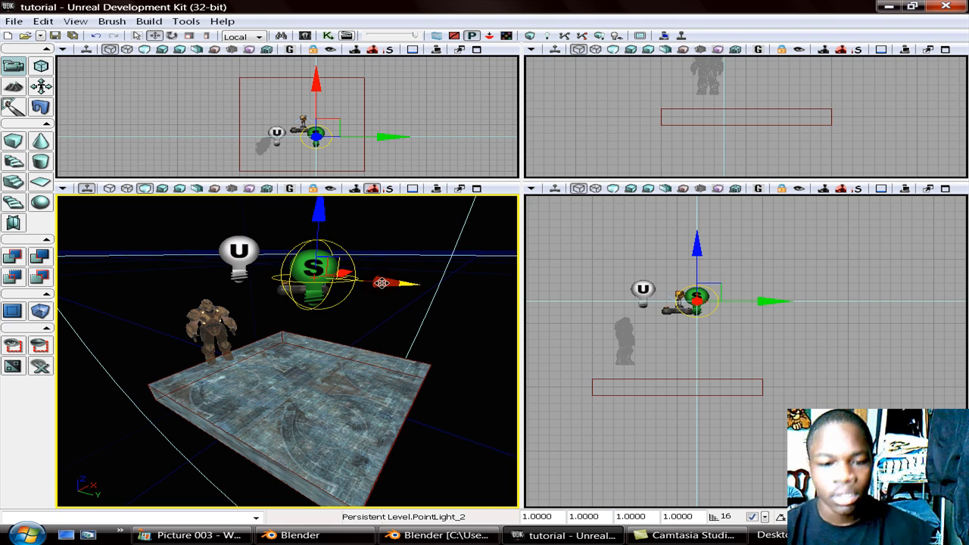
drag(318, 272, 398, 273)
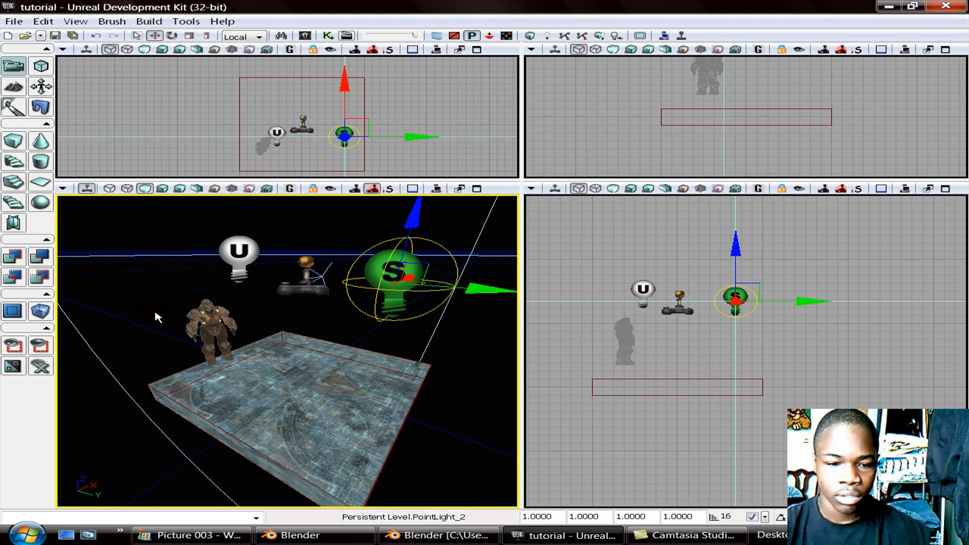
click(201, 68)
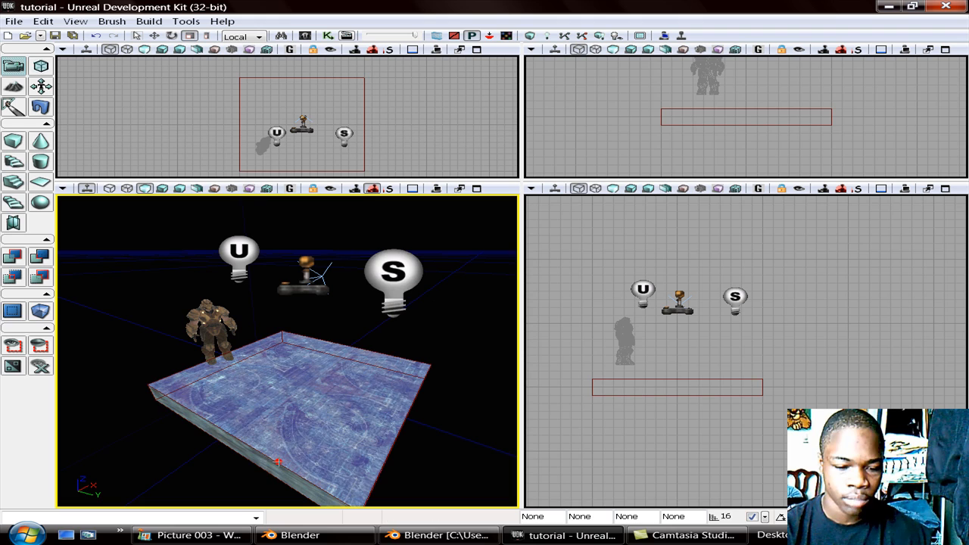
Scale up the builder brush, lower it below the floor, and add it as a solid brush.
click(223, 50)
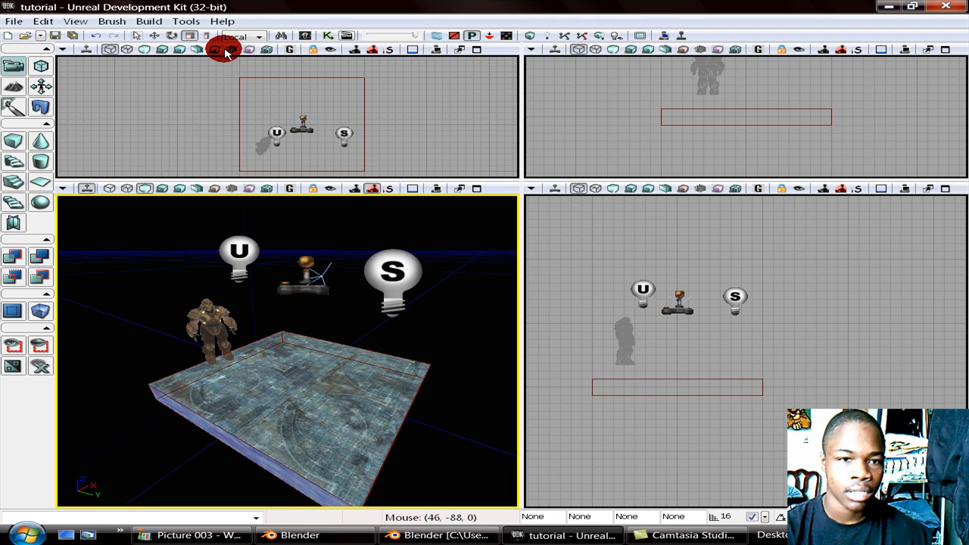
mouse_move(398, 433)
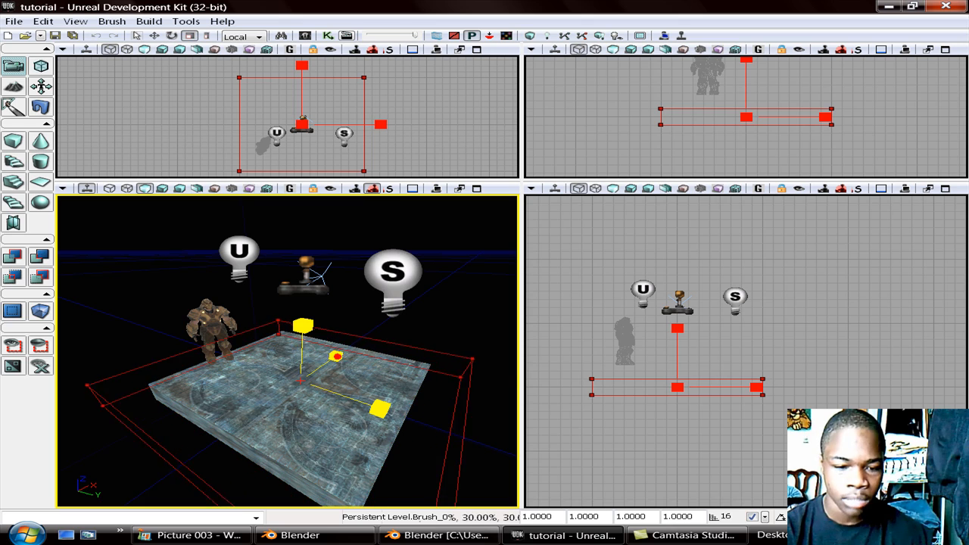
click(336, 356)
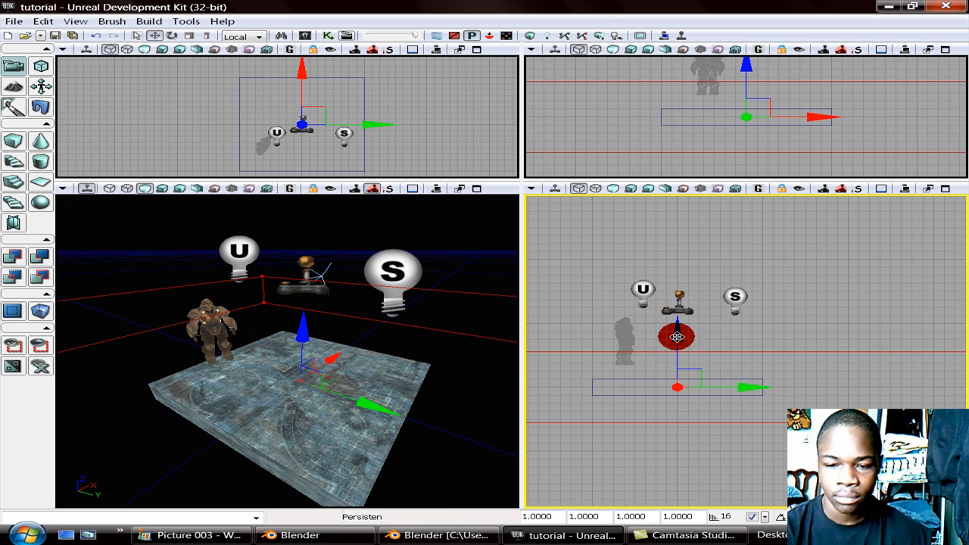
drag(677, 337, 675, 359)
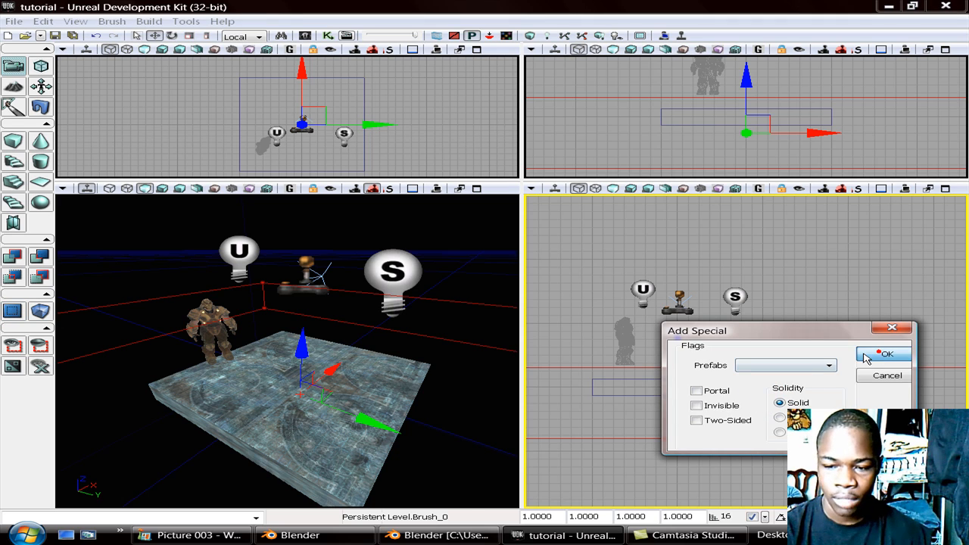
click(886, 354)
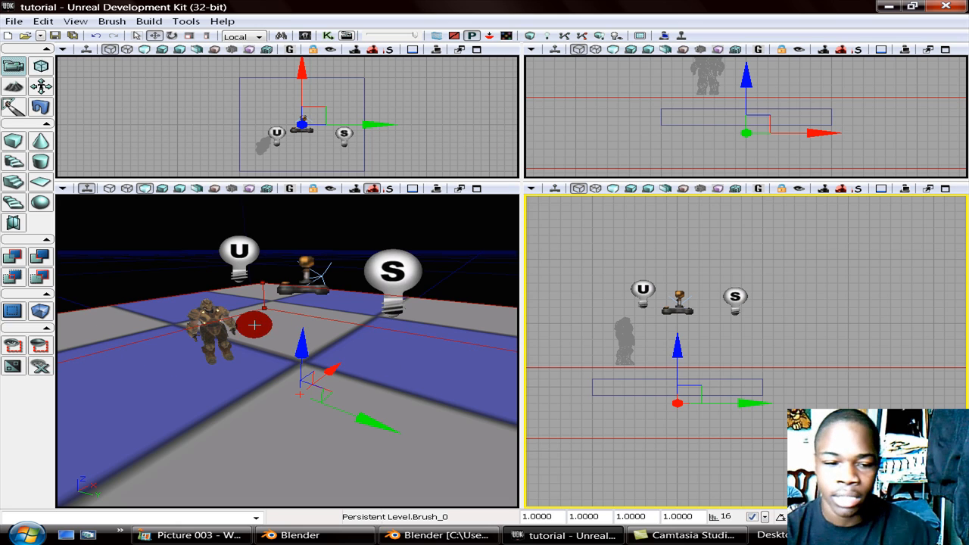
click(661, 36)
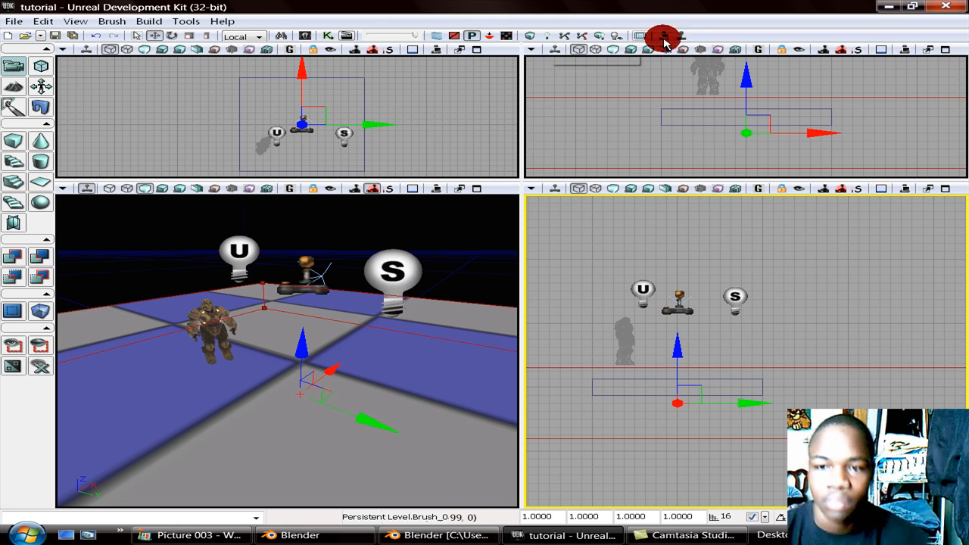
click(661, 35)
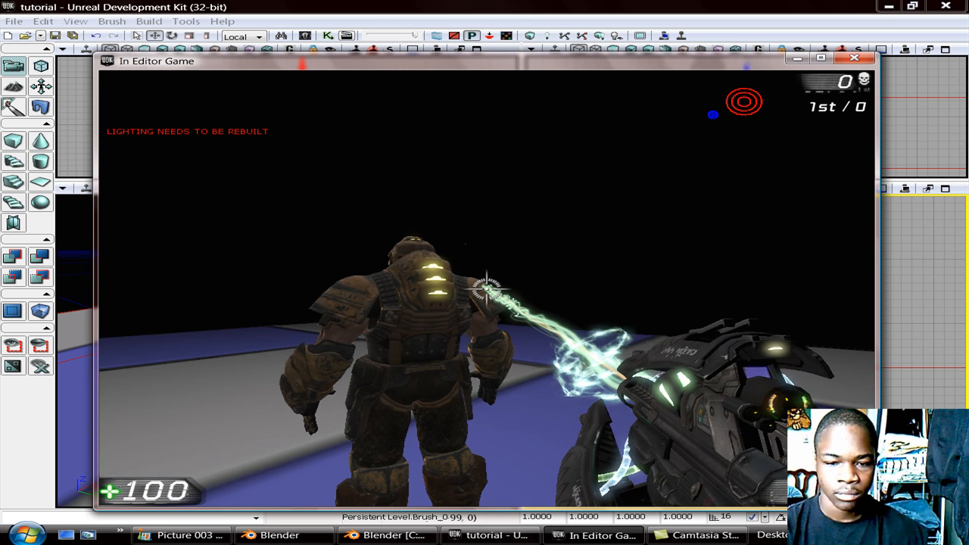
click(854, 58)
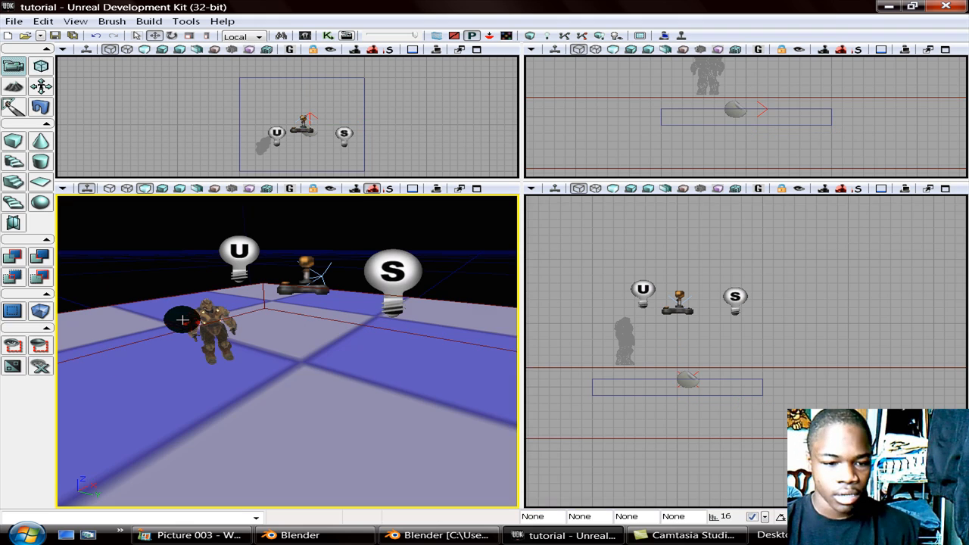
Add two path nodes on the floor, one beside the character and one near the static light.
click(212, 337)
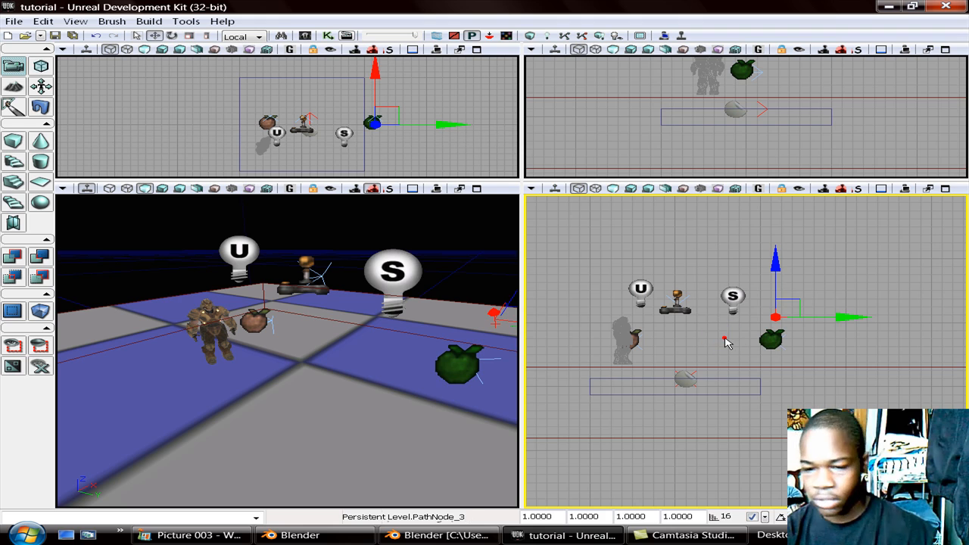
click(725, 338)
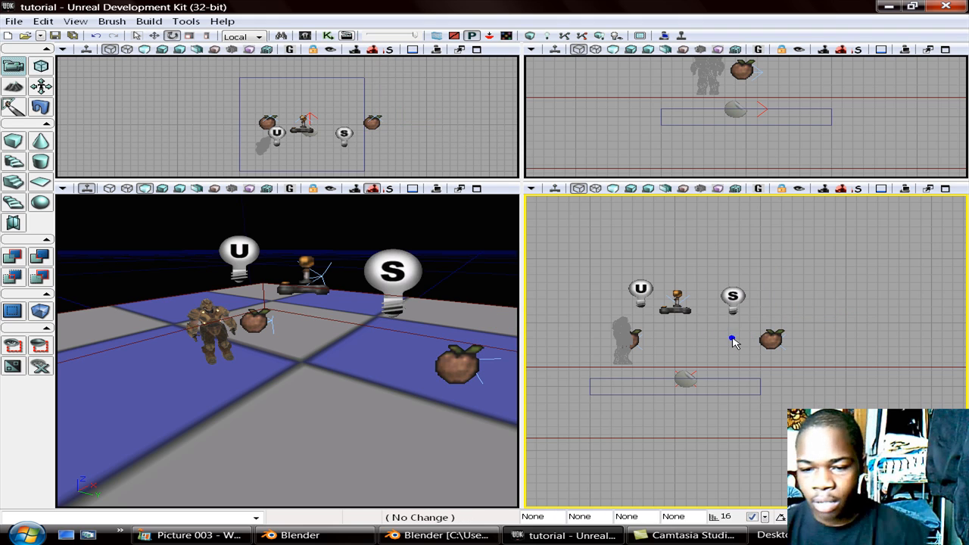
right_click(733, 339)
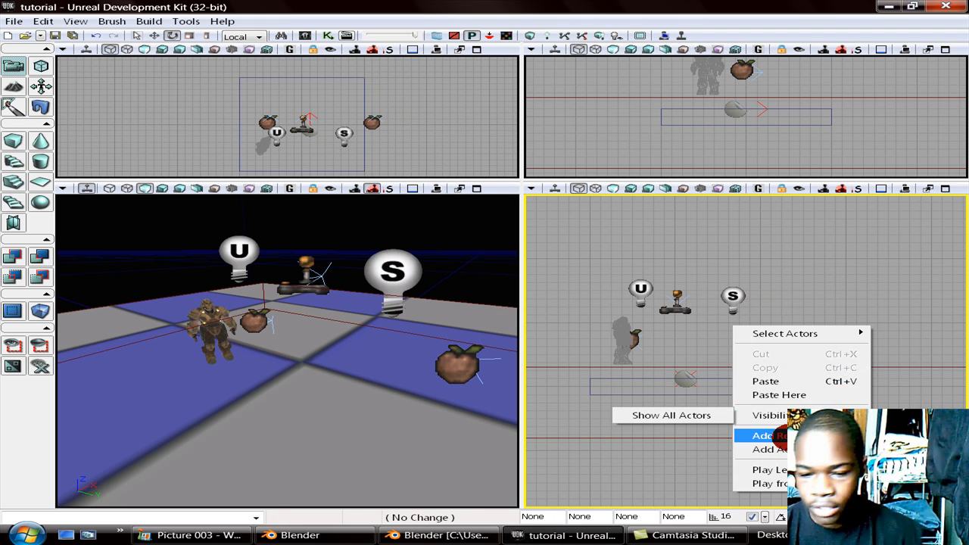
click(767, 448)
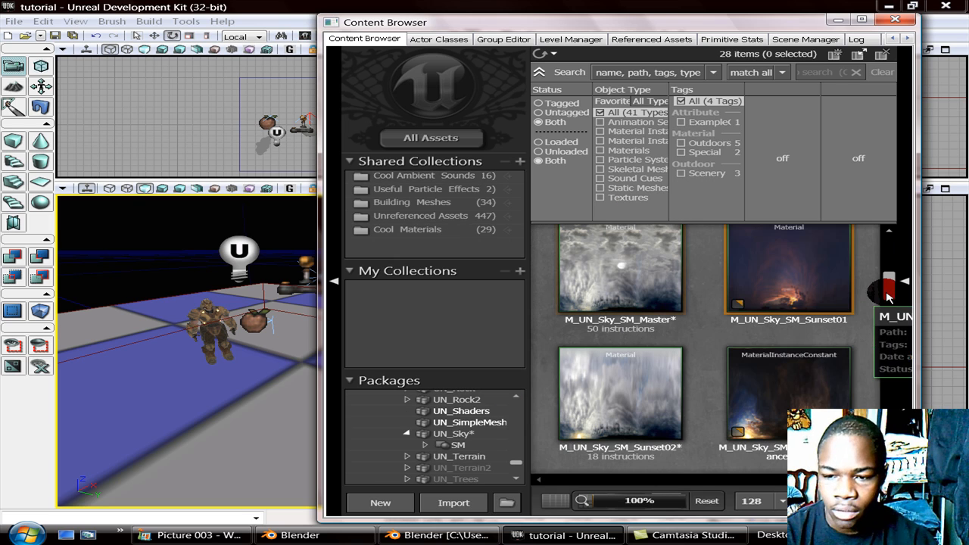
Scroll the UN_Sky package to S_UN_Sky_SM_SkyDome05 and add it to the level.
scroll(down, 3)
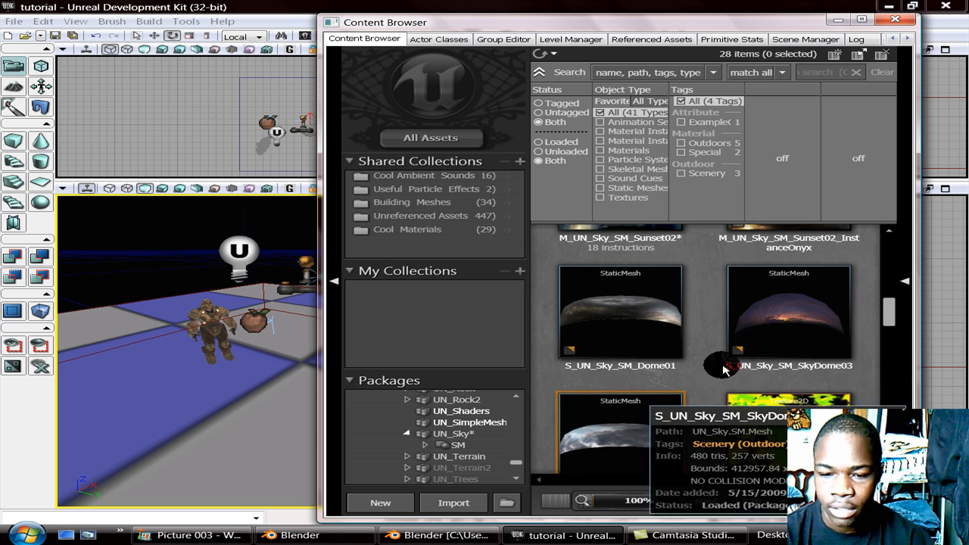
scroll(down, 3)
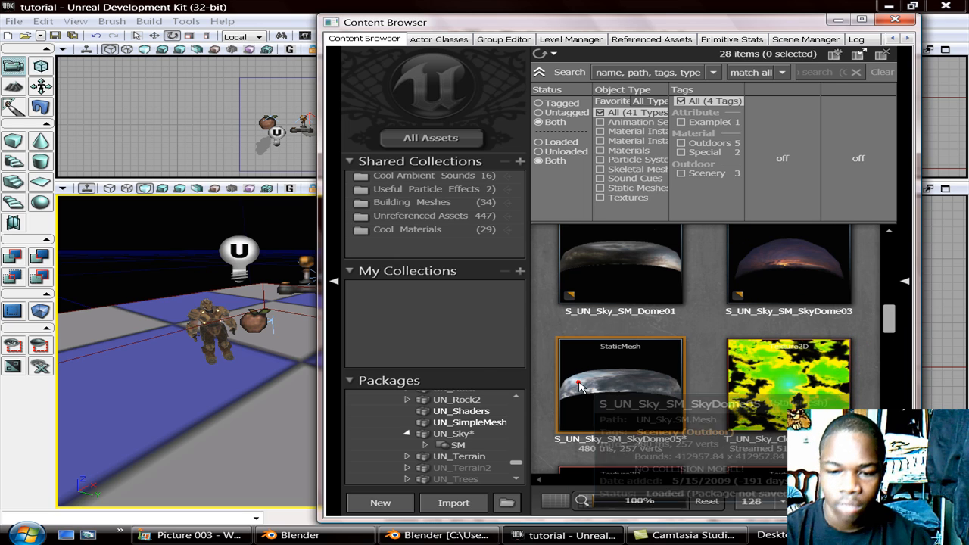
click(621, 386)
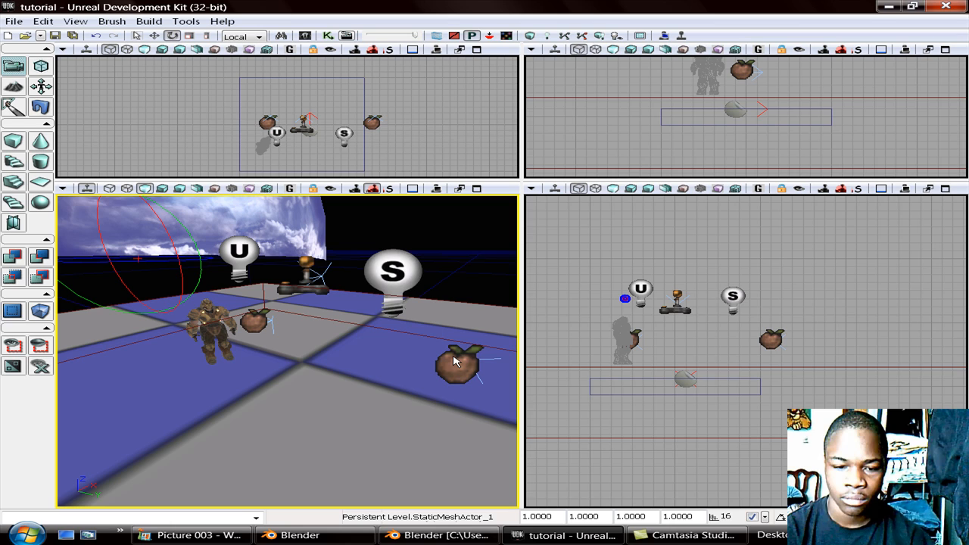
Place the SkyDome05 actor around the whole level using the viewport context menus.
right_click(515, 362)
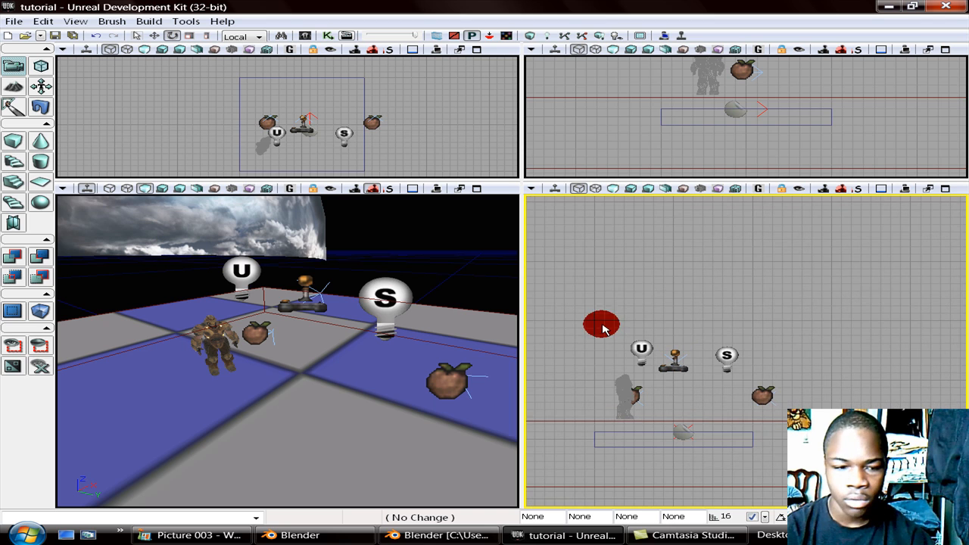
right_click(602, 324)
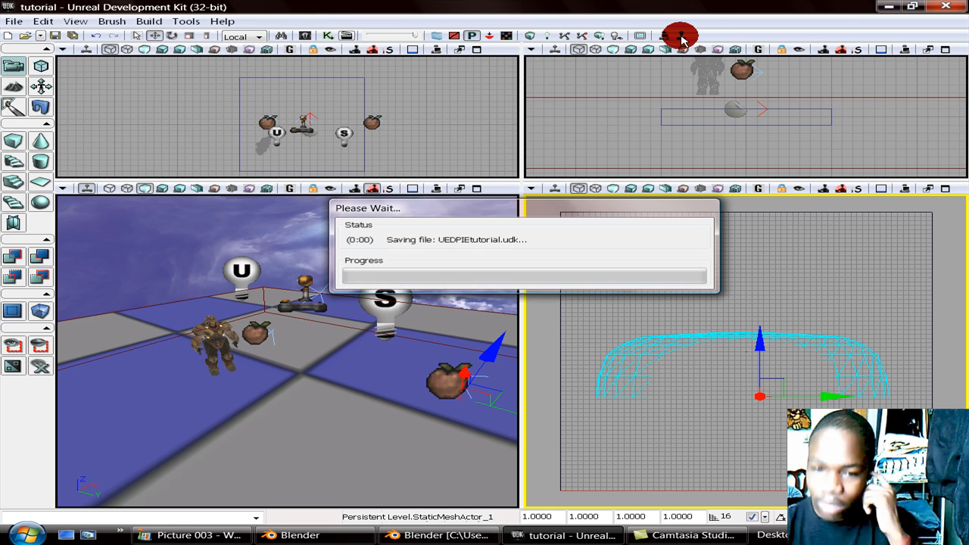
click(680, 36)
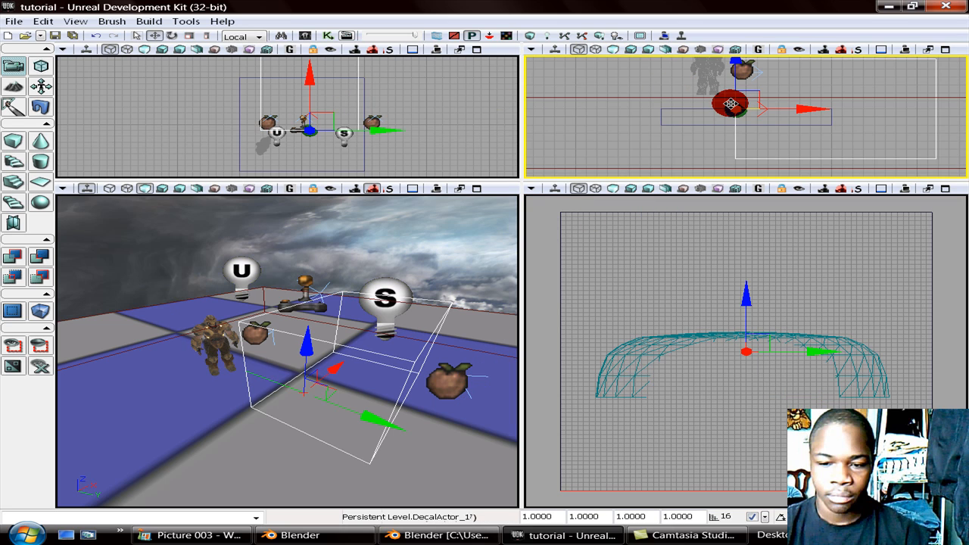
click(193, 384)
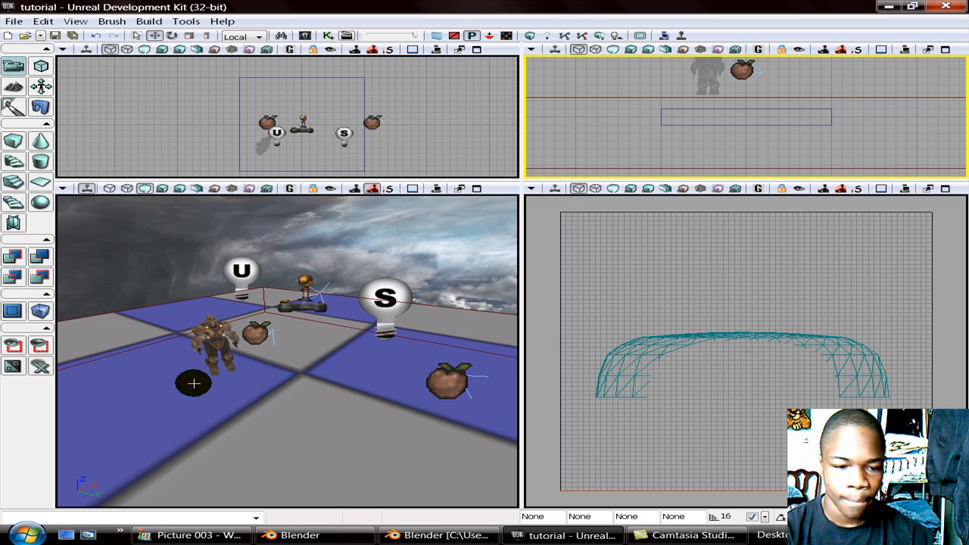